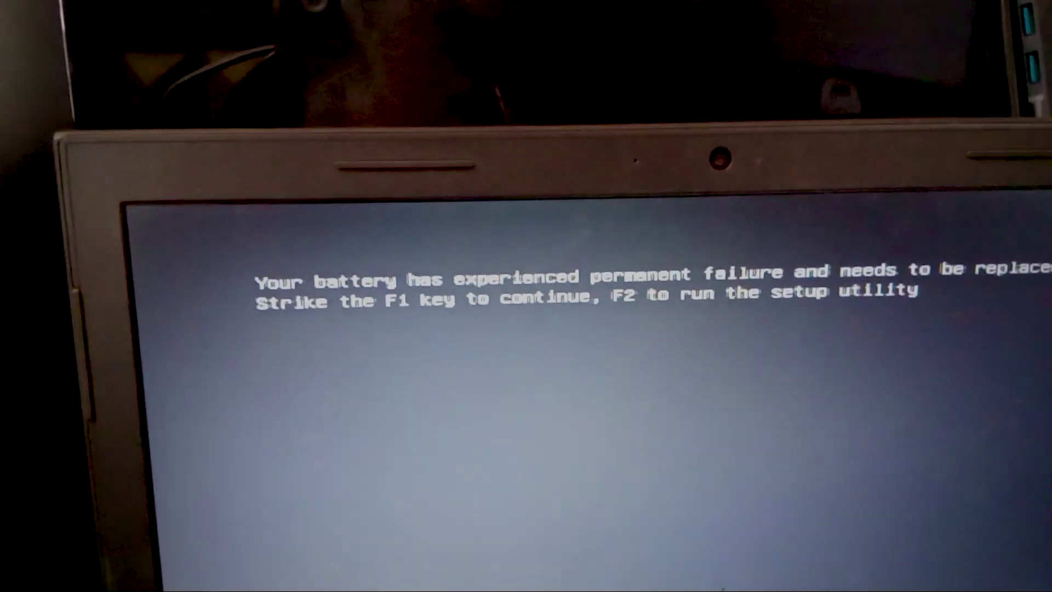
Enter BIOS setup with F2 from the battery failure warning, reaching the Main tab
{"action": "key", "text": "f2"}
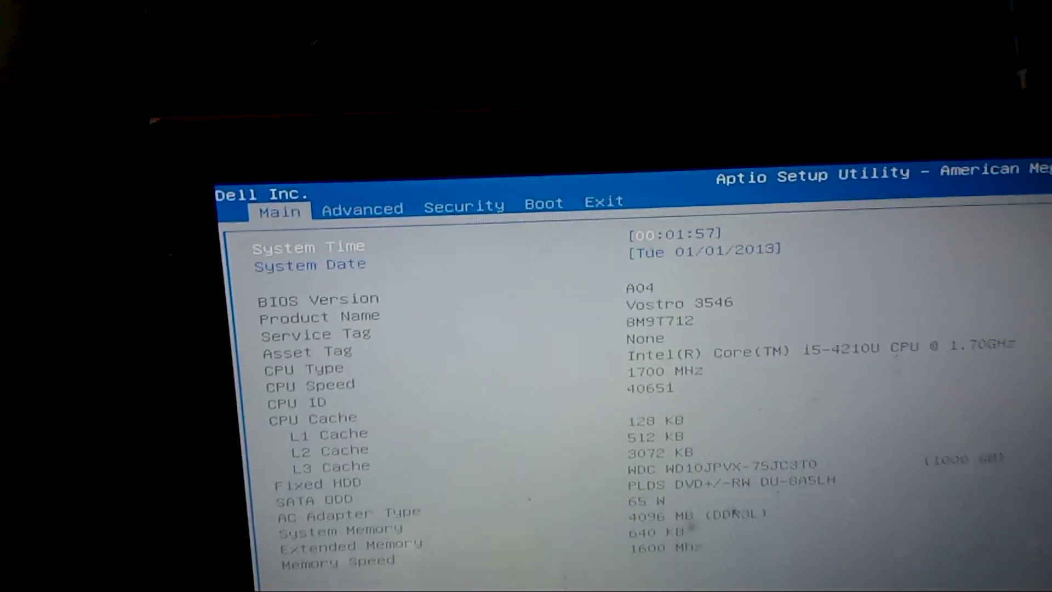